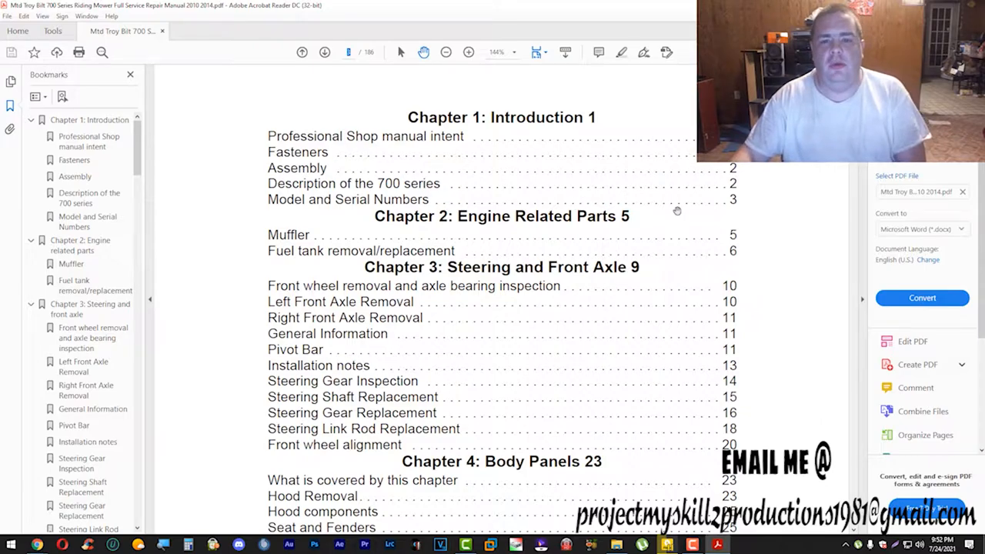
mouse_move(757, 178)
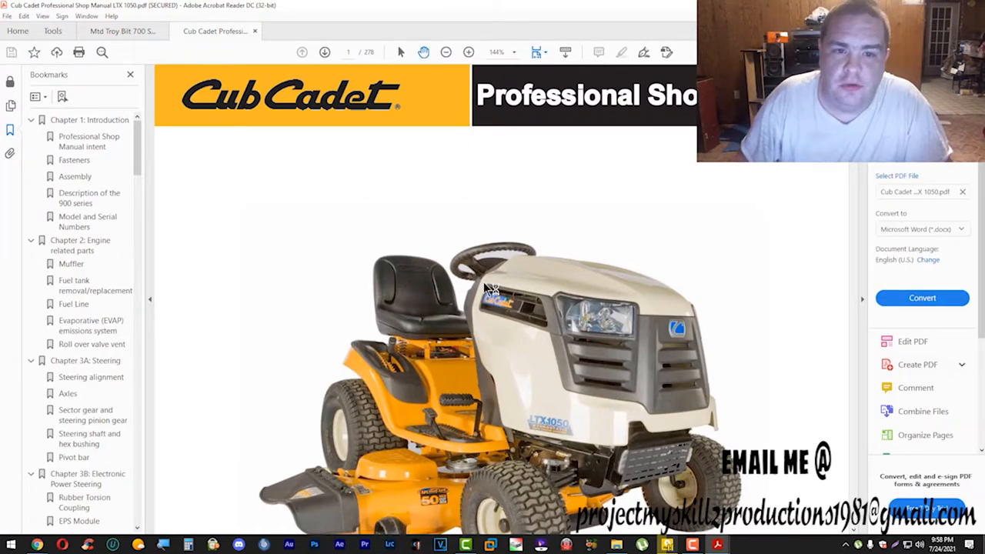
mouse_move(508, 345)
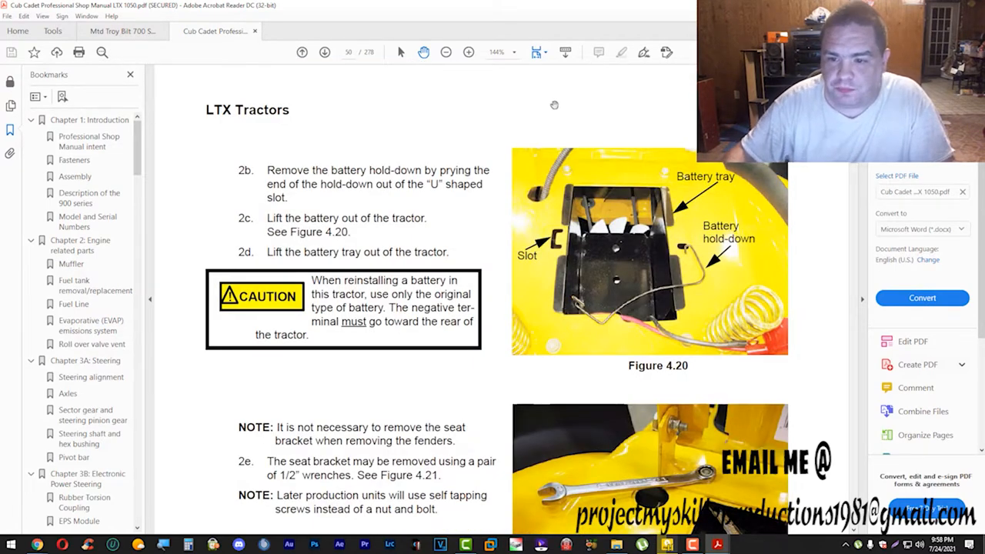
- Page down through the Cub Cadet manual's brake sections
scroll(down, 3)
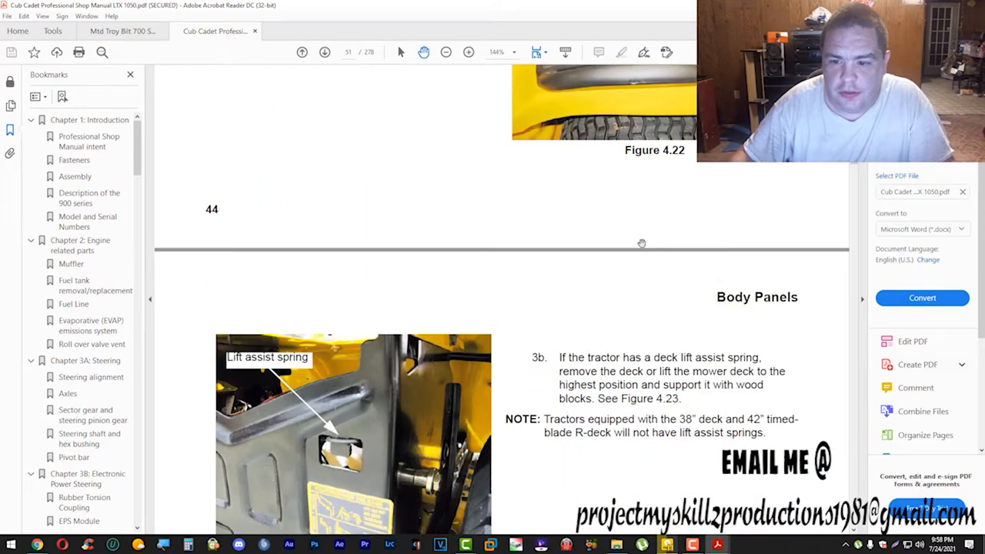
mouse_move(855, 166)
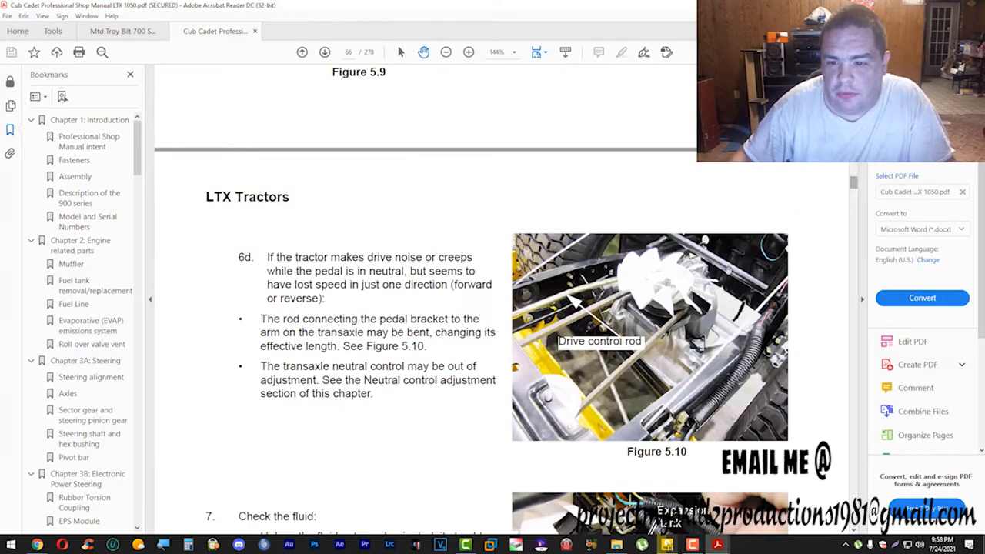
scroll(down, 3)
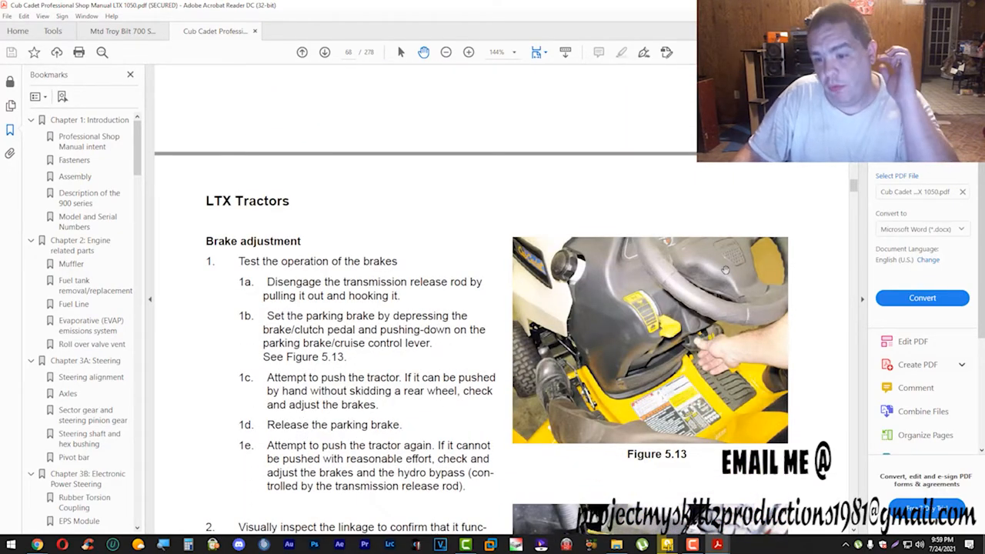
scroll(down, 3)
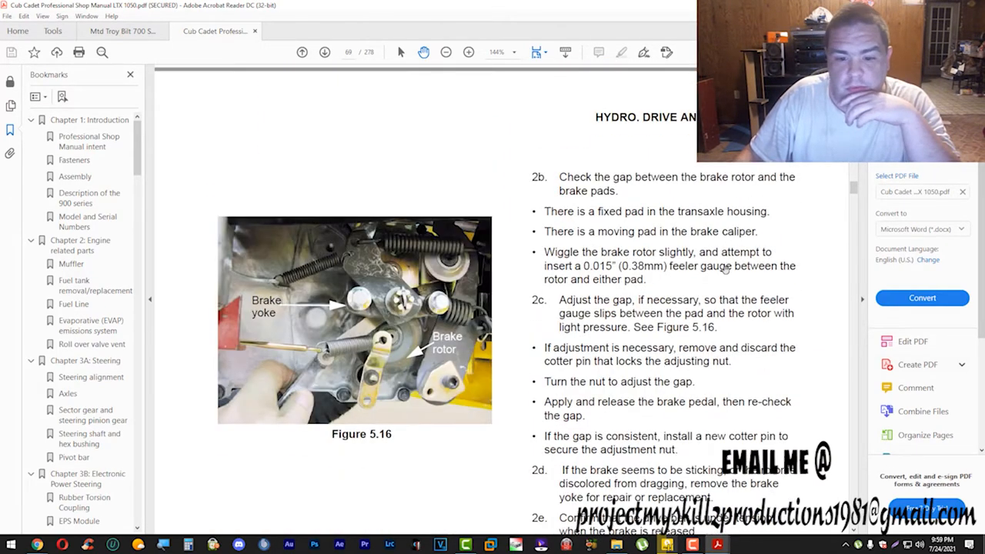
scroll(down, 3)
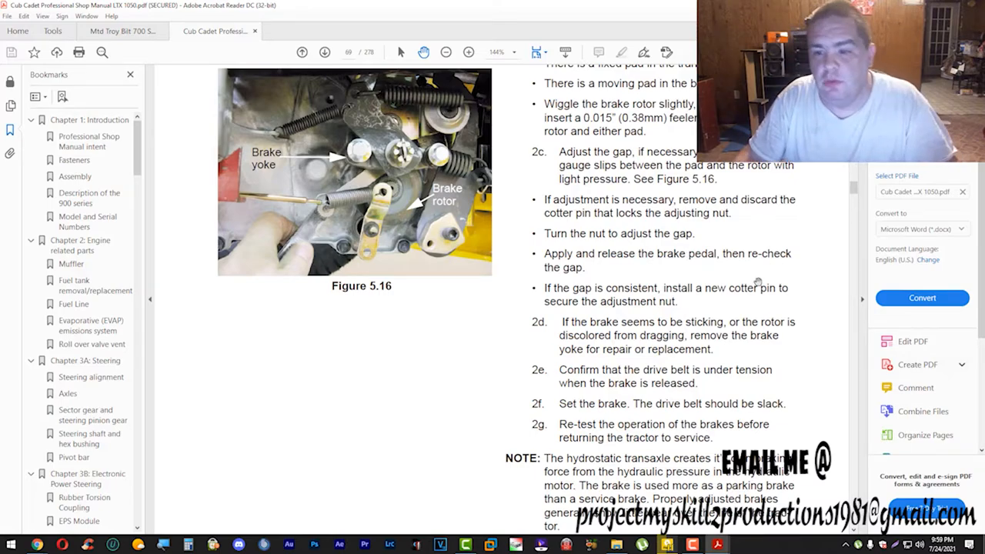
- Close only the Cub Cadet manual tab, keeping the MTD Troy-Bilt manual open
click(256, 30)
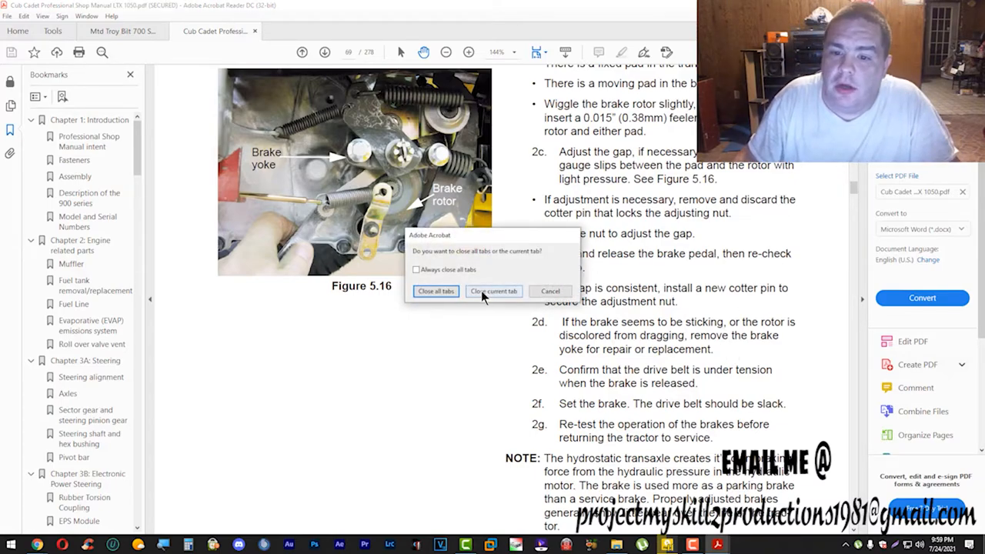
click(492, 291)
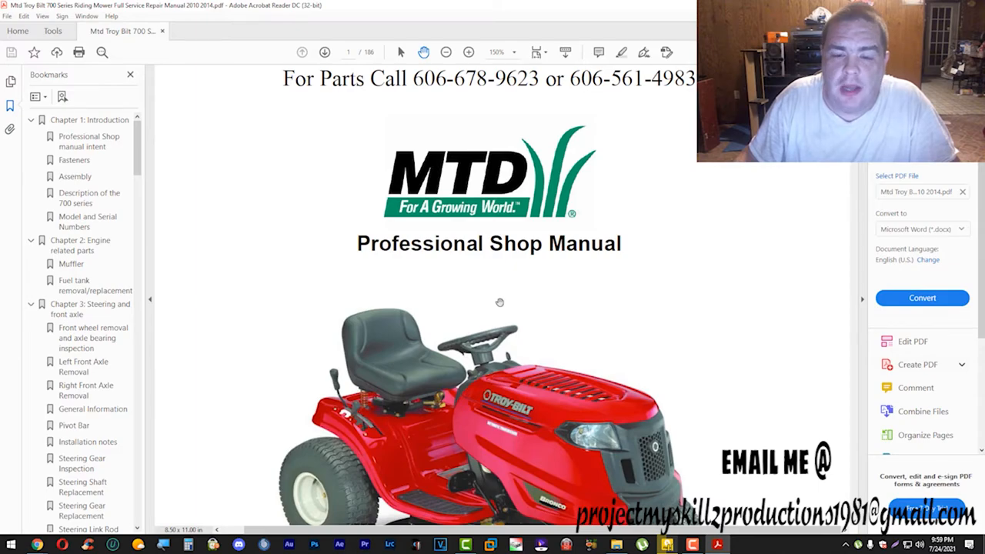
mouse_move(516, 271)
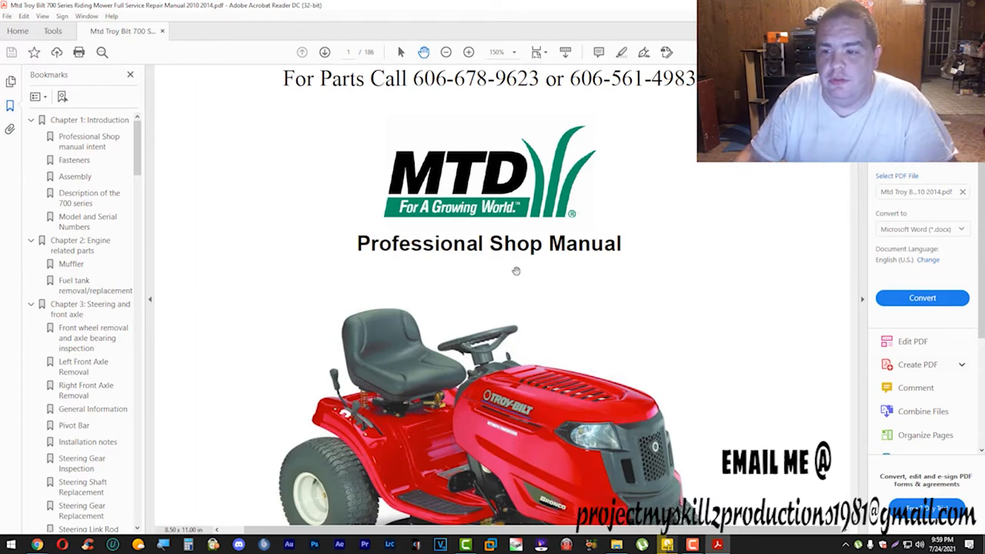